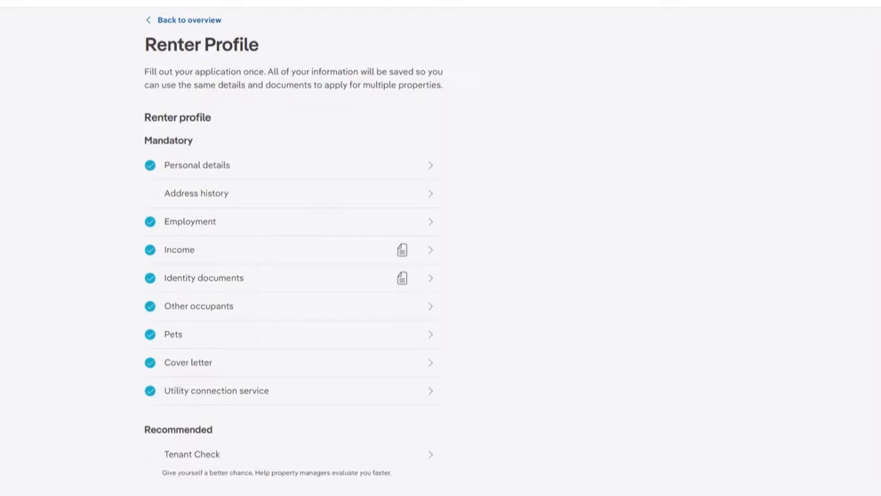
{"action": "mouse_move", "coordinate": [372, 198]}
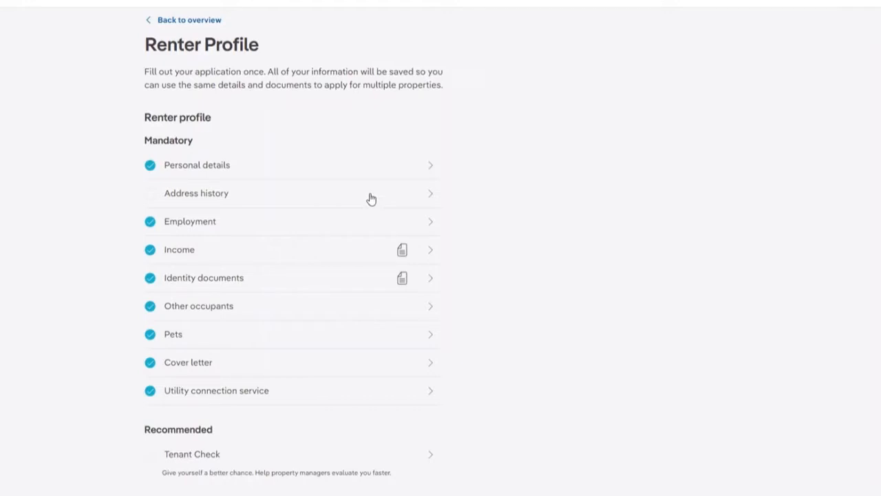
{"action": "mouse_move", "coordinate": [368, 201]}
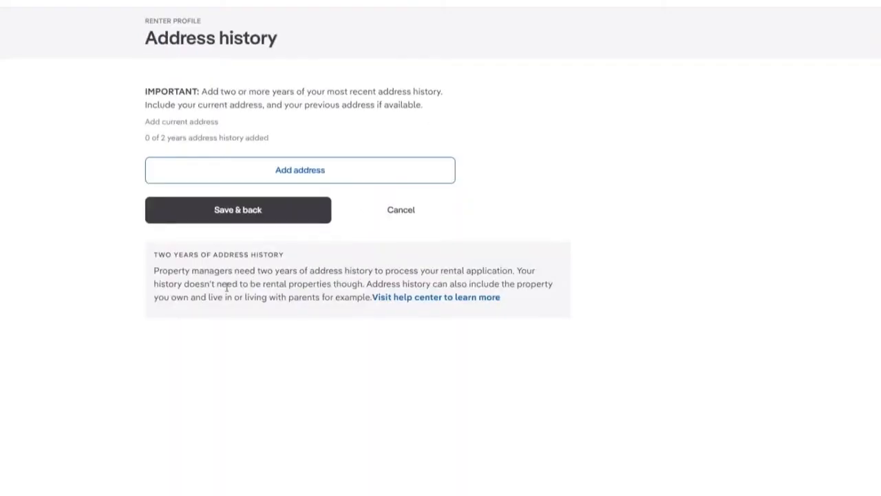
{"action": "mouse_move", "coordinate": [113, 282]}
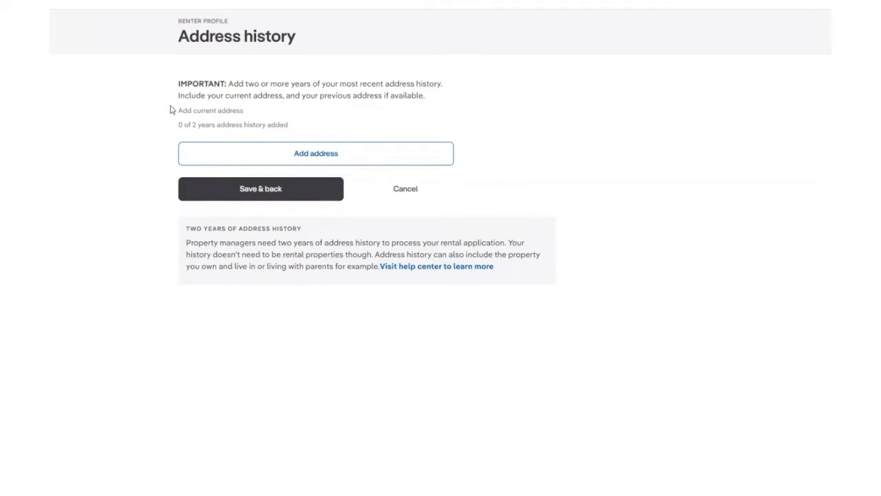
{"action": "mouse_move", "coordinate": [172, 129]}
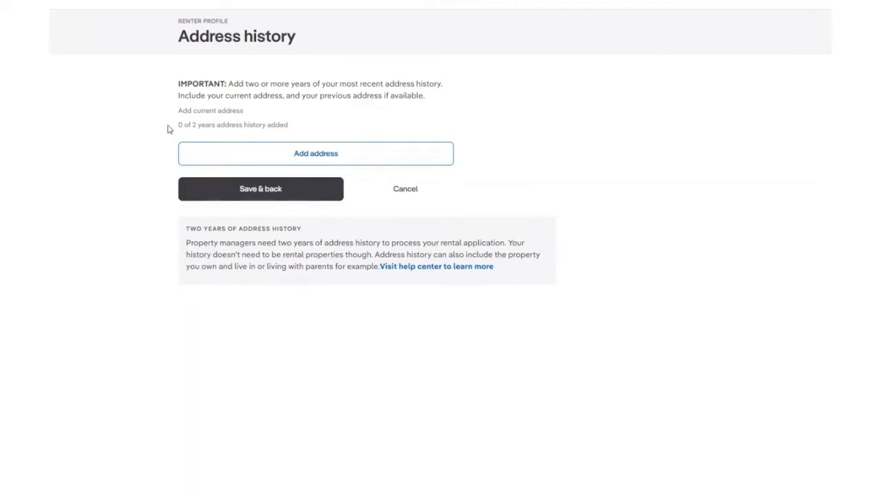
{"action": "mouse_move", "coordinate": [347, 170]}
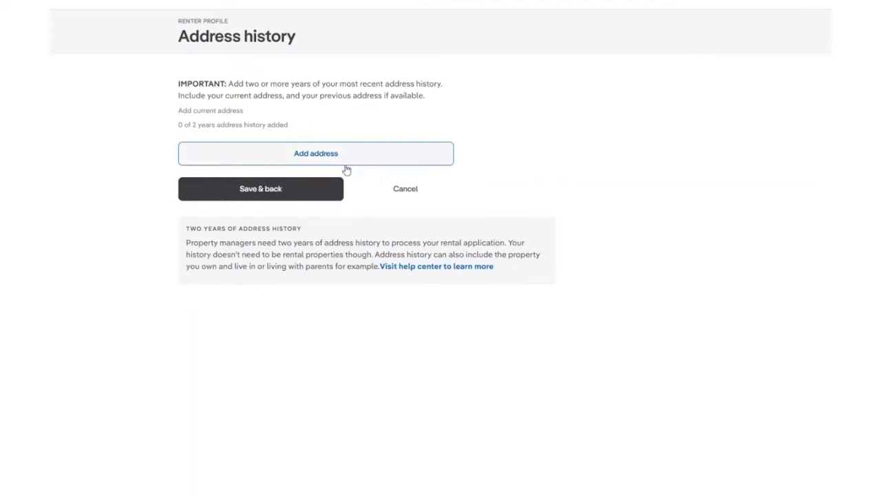
{"action": "mouse_move", "coordinate": [352, 165]}
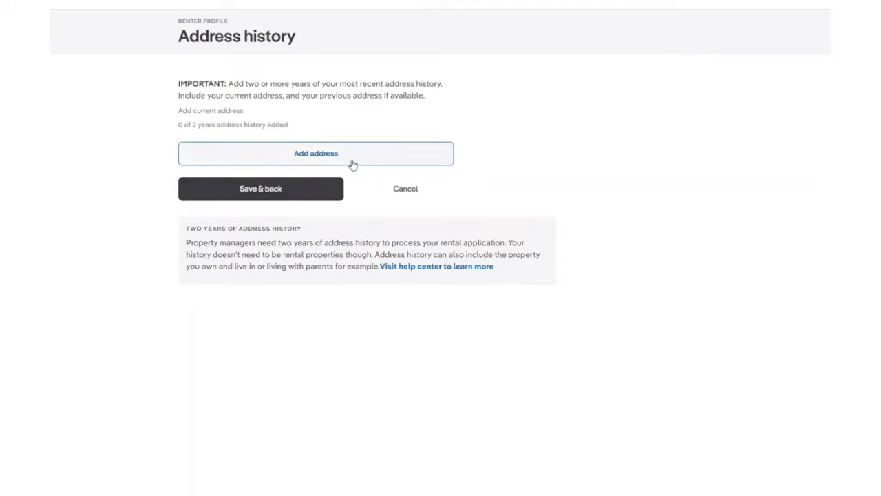
Step: Start a new Add address entry from the Address history page
{"action": "left_click", "coordinate": [317, 154]}
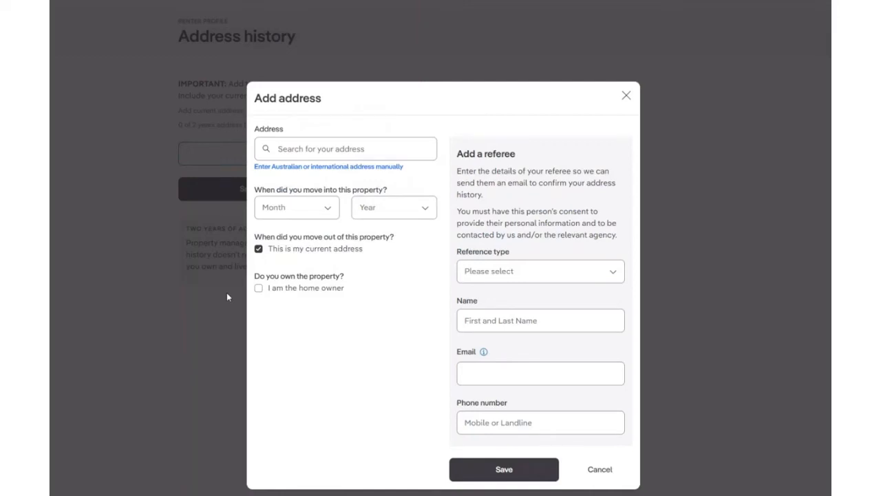
{"action": "left_click", "coordinate": [344, 148]}
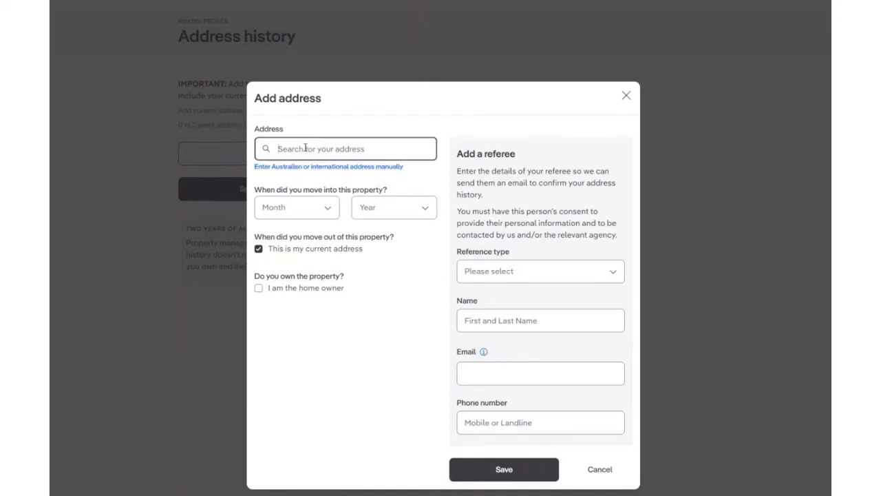
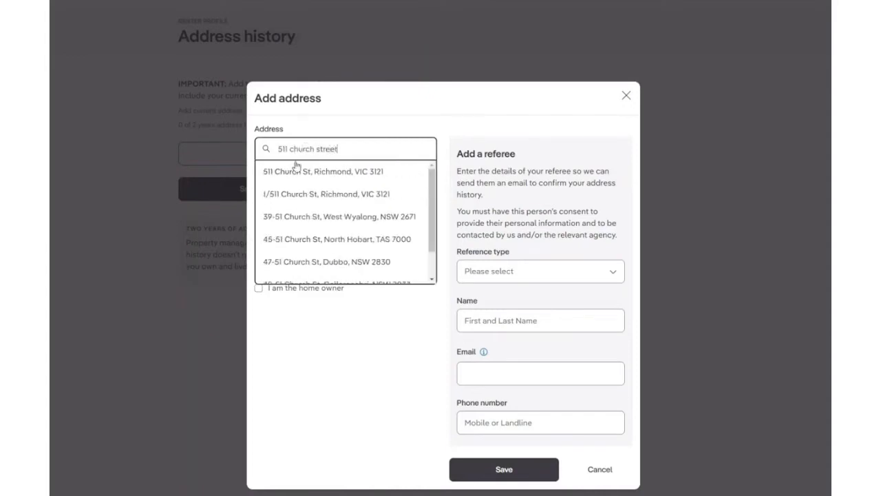
{"action": "left_click", "coordinate": [322, 170]}
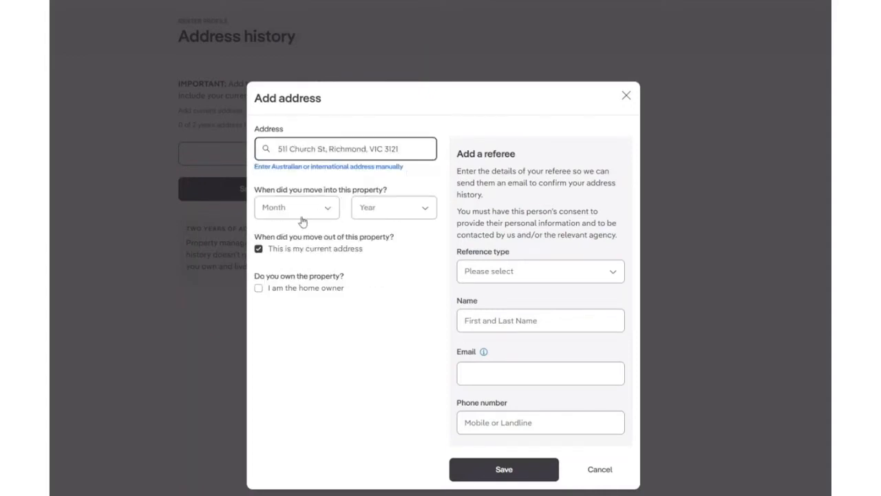
{"action": "left_click", "coordinate": [295, 206]}
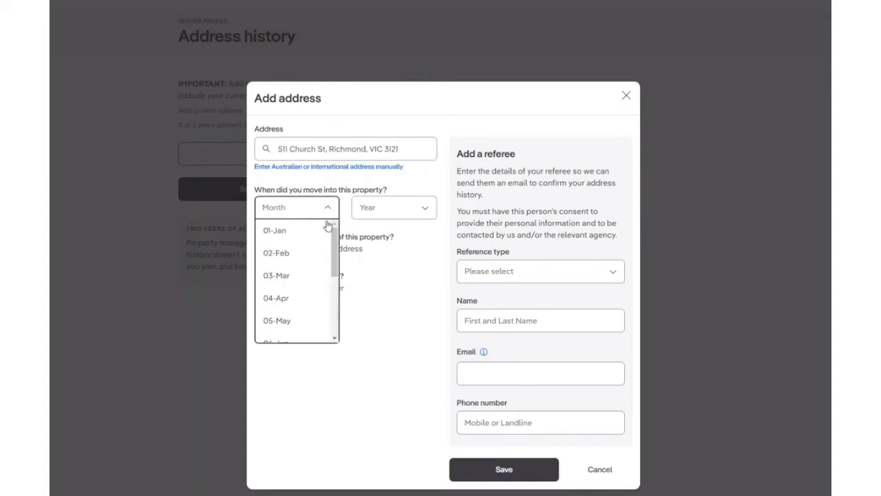
{"action": "left_click", "coordinate": [275, 253]}
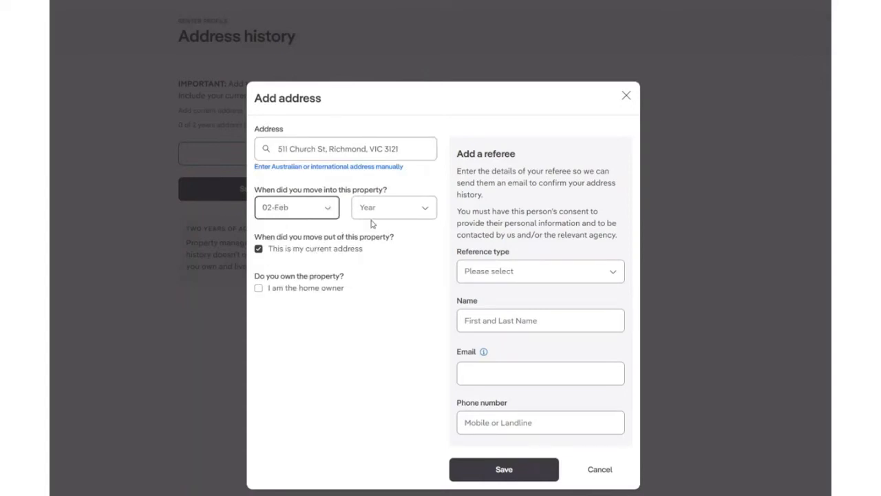
{"action": "left_click", "coordinate": [394, 207]}
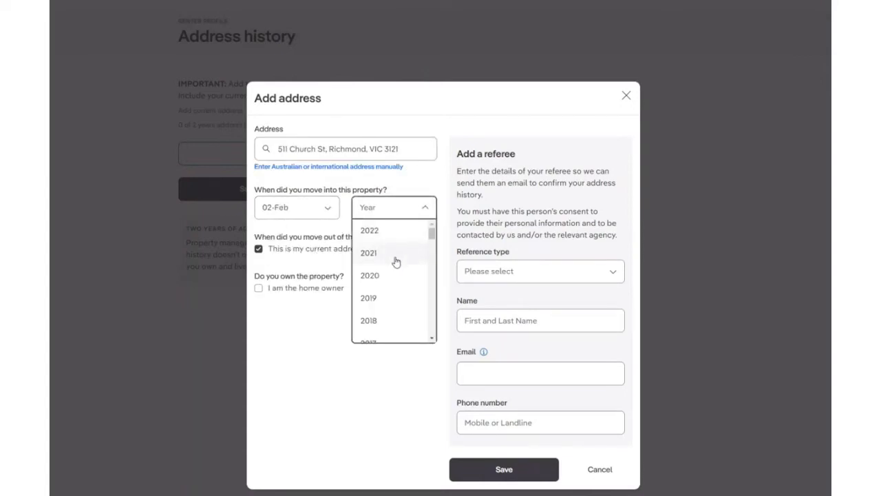
{"action": "left_click", "coordinate": [369, 254]}
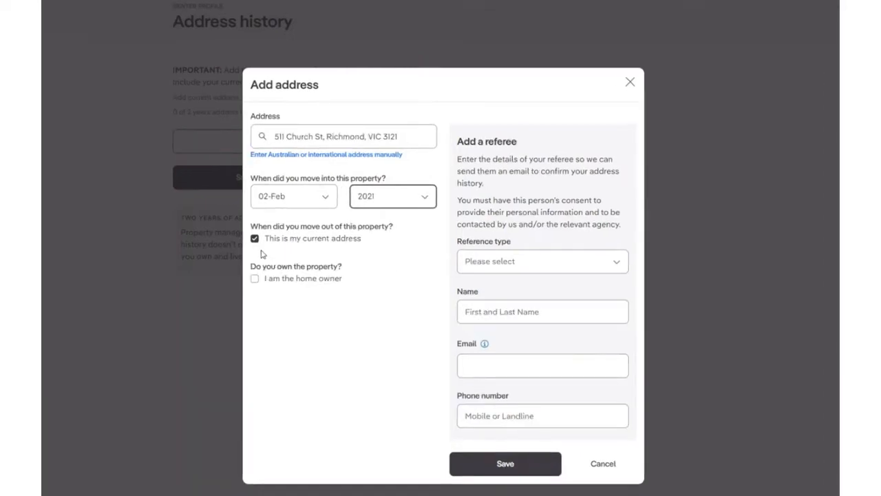
{"action": "mouse_move", "coordinate": [289, 251]}
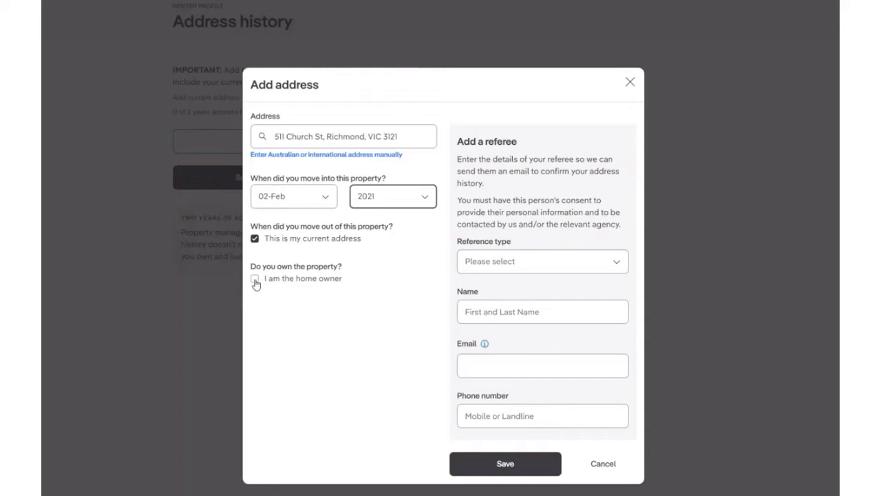
Step: Mark the property as owned by me and save it as the current address
{"action": "left_click", "coordinate": [254, 278]}
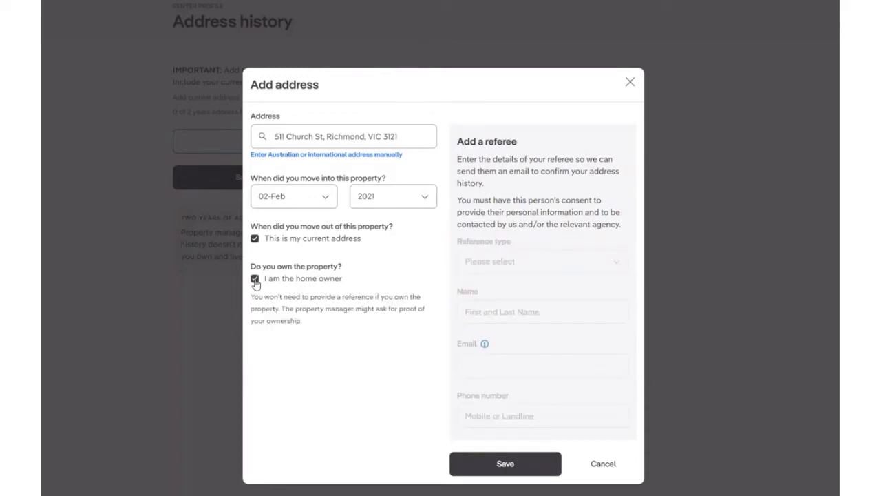
{"action": "mouse_move", "coordinate": [311, 320]}
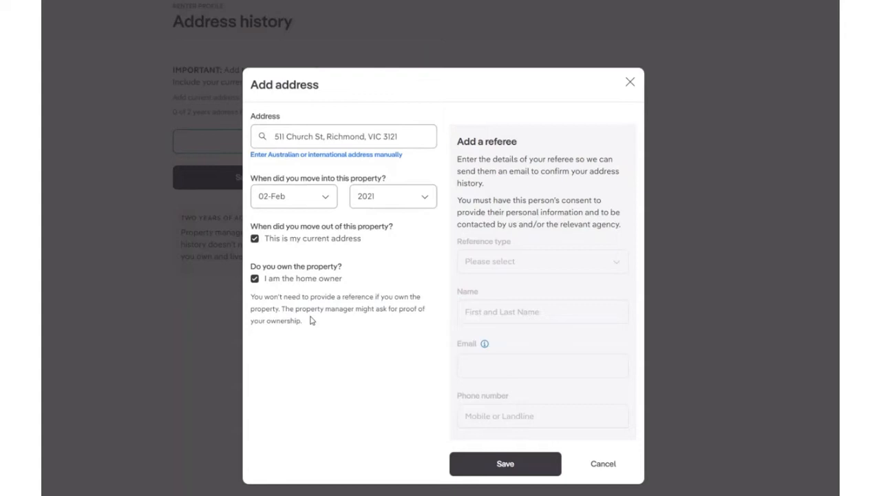
{"action": "mouse_move", "coordinate": [325, 373]}
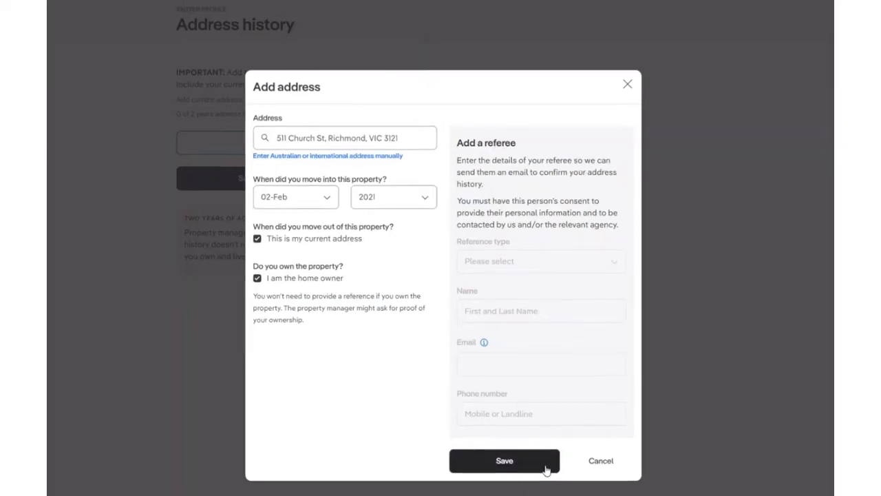
{"action": "left_click", "coordinate": [504, 460]}
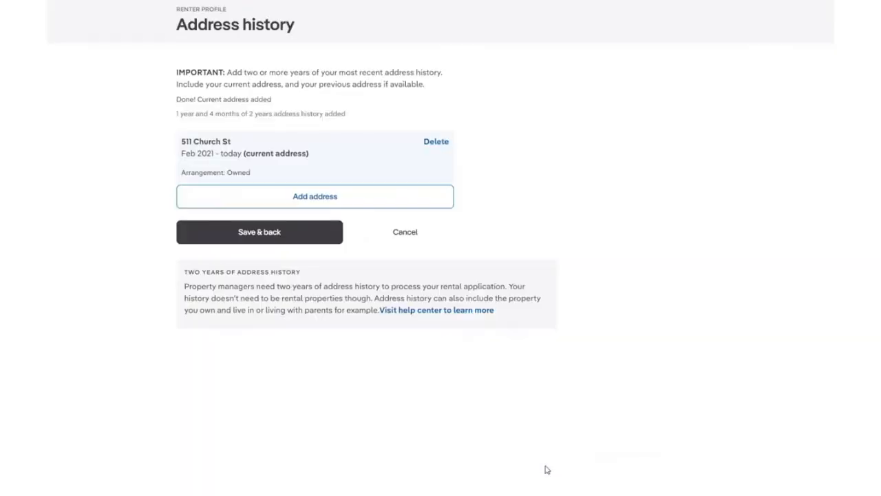
{"action": "mouse_move", "coordinate": [164, 102]}
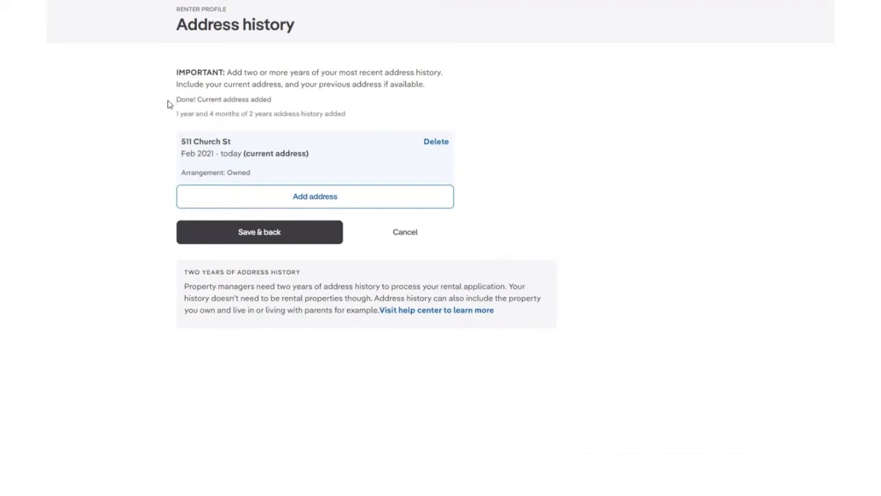
{"action": "mouse_move", "coordinate": [174, 121]}
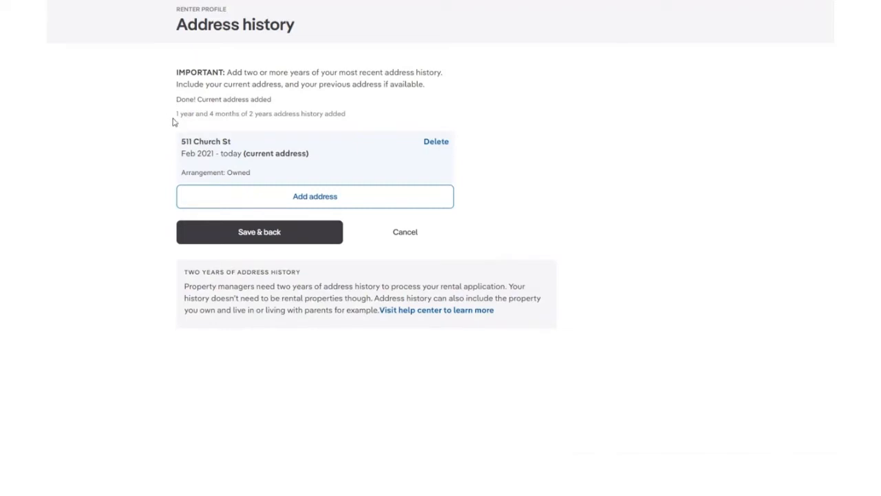
{"action": "mouse_move", "coordinate": [174, 122]}
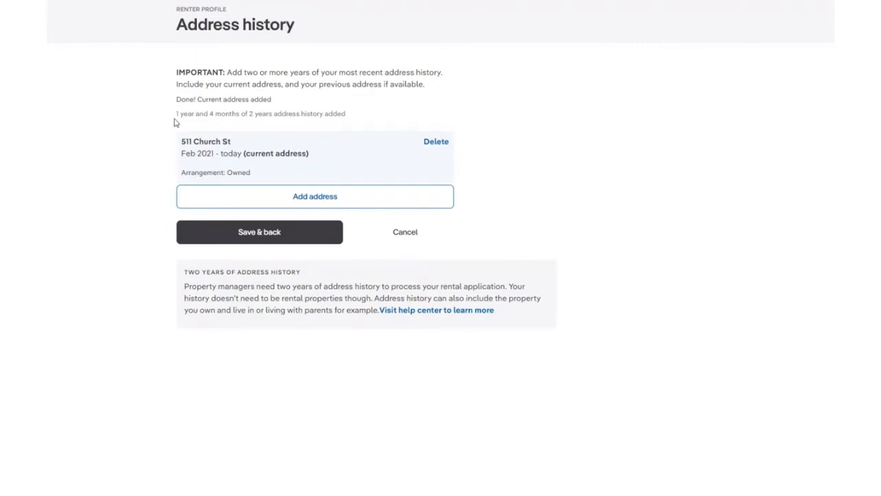
{"action": "mouse_move", "coordinate": [375, 200]}
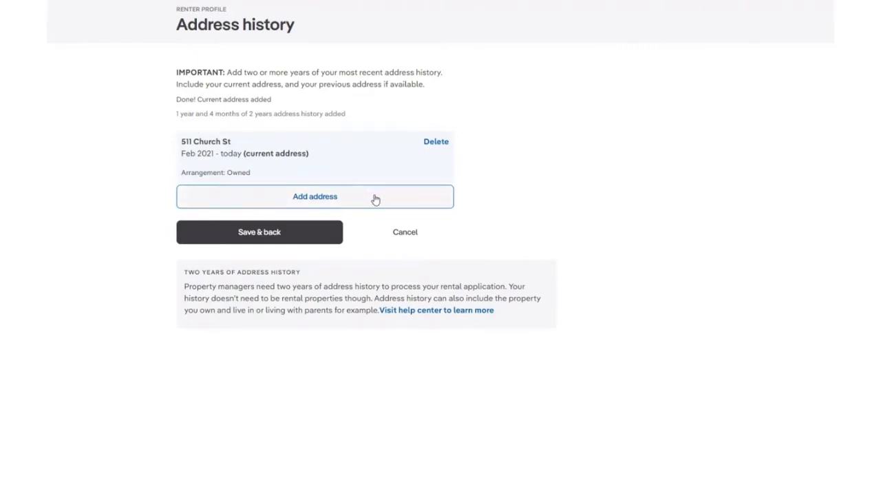
{"action": "left_click", "coordinate": [314, 195]}
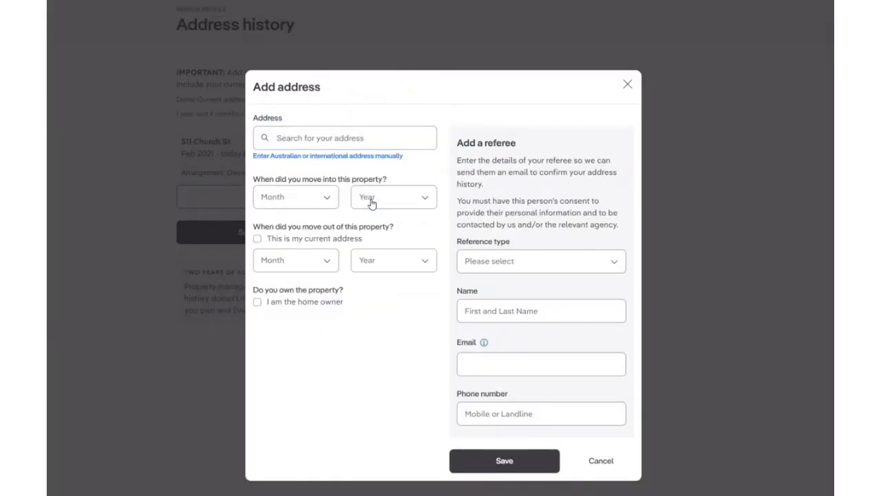
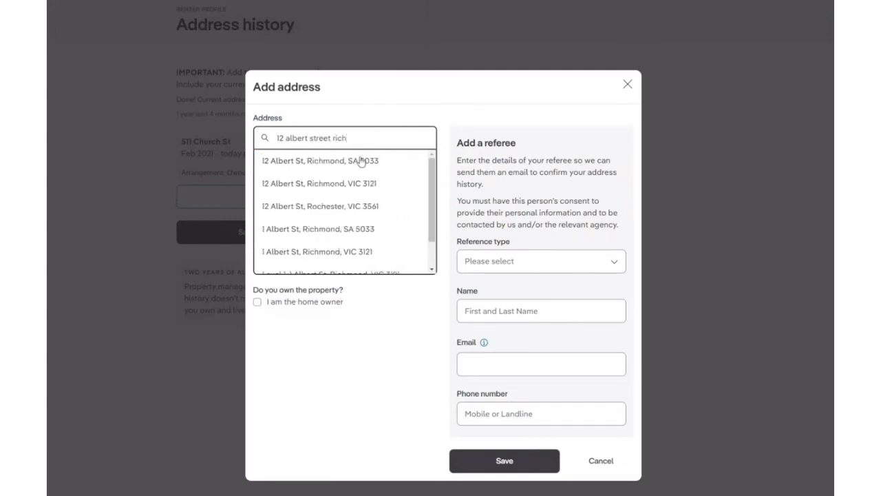
{"action": "left_click", "coordinate": [318, 183]}
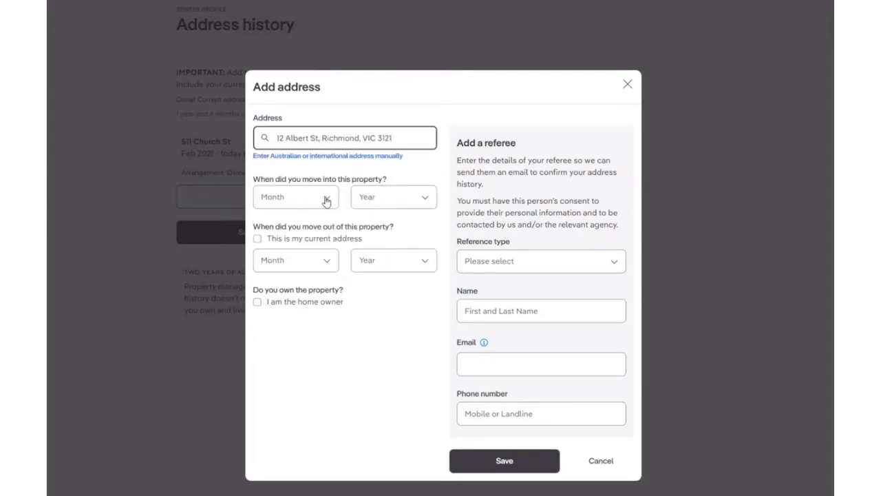
{"action": "left_click", "coordinate": [294, 197]}
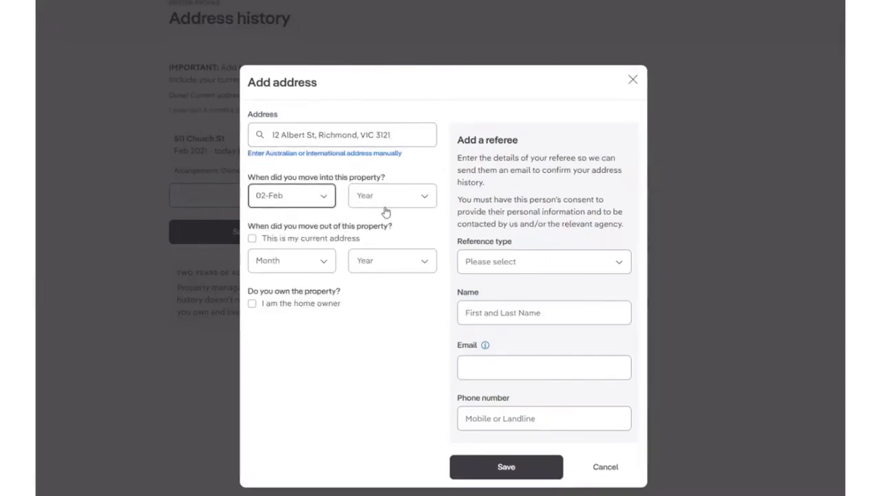
{"action": "left_click", "coordinate": [391, 196]}
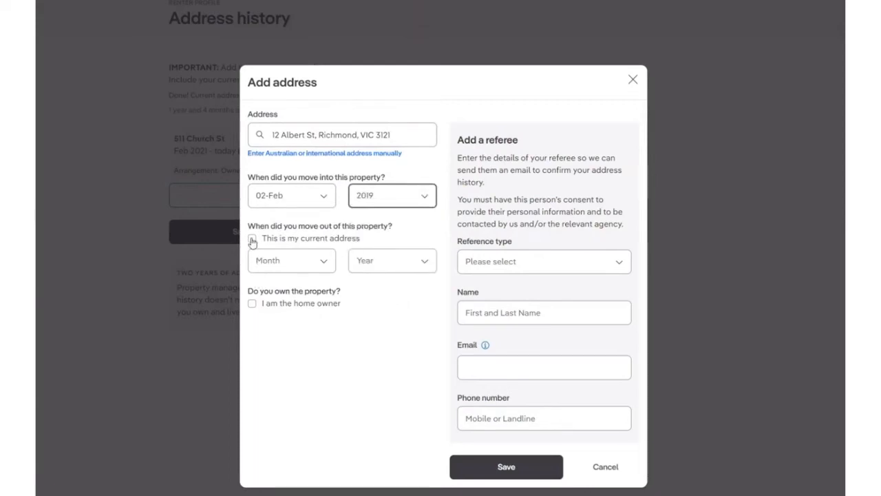
{"action": "mouse_move", "coordinate": [325, 268]}
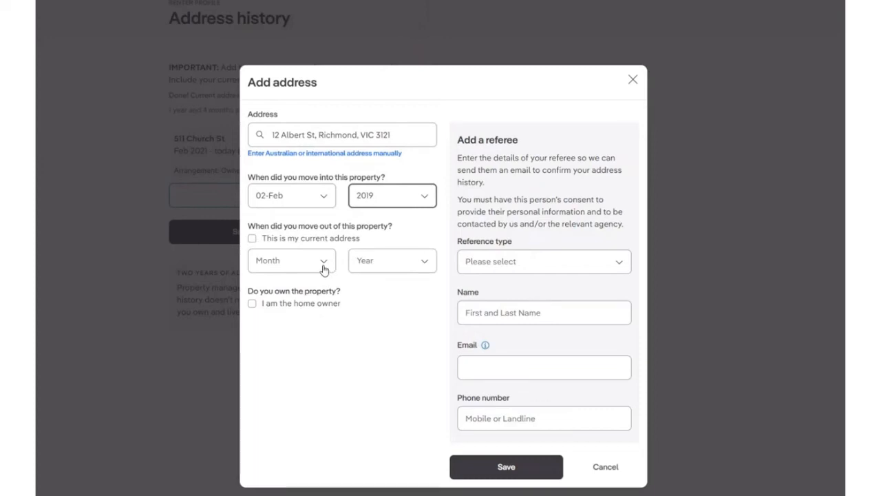
Step: Set the move-out date to February 2020
{"action": "left_click", "coordinate": [292, 260]}
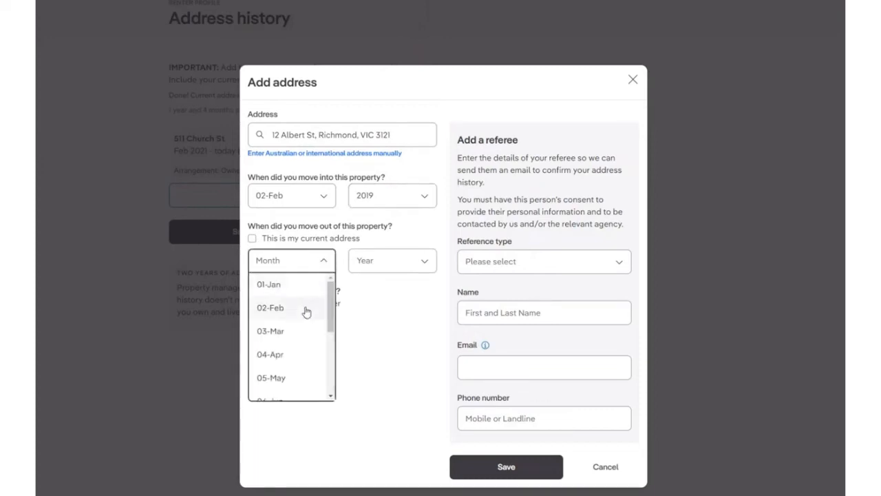
{"action": "left_click", "coordinate": [270, 307]}
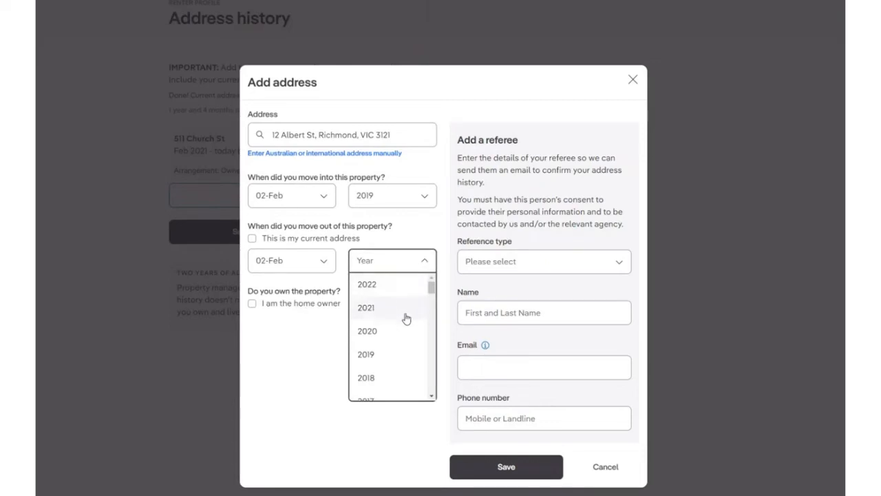
{"action": "left_click", "coordinate": [366, 331]}
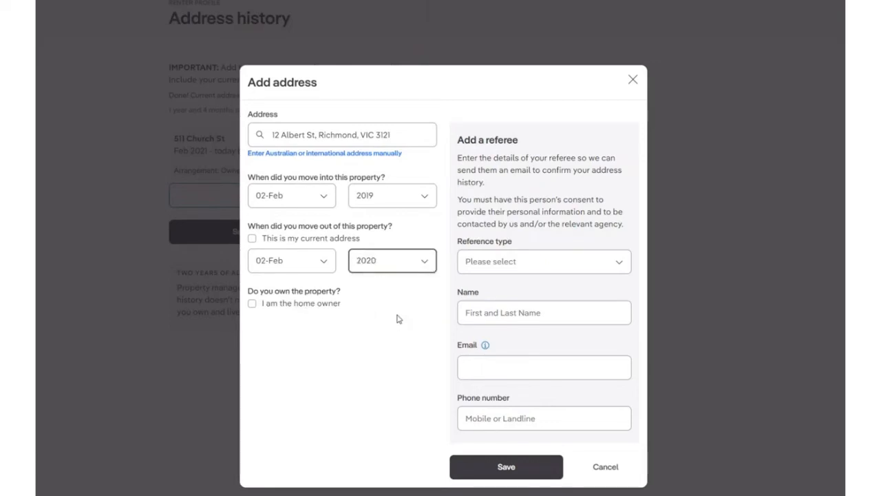
{"action": "mouse_move", "coordinate": [402, 329]}
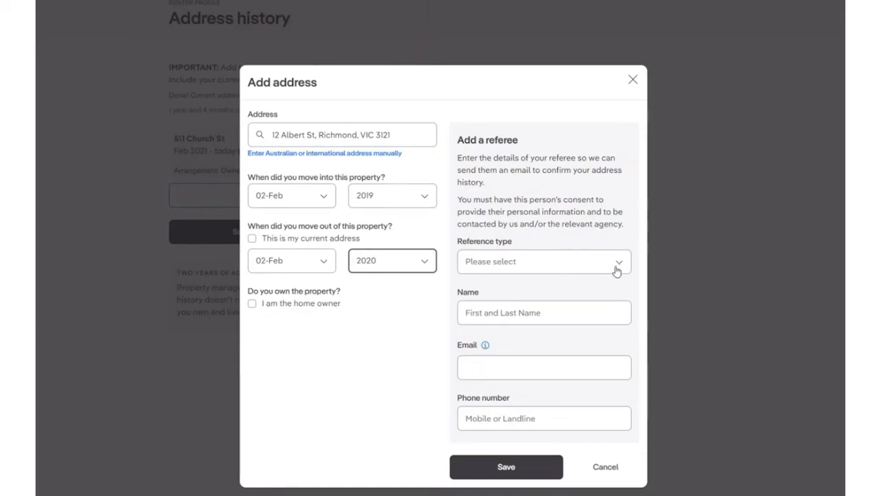
{"action": "mouse_move", "coordinate": [617, 268]}
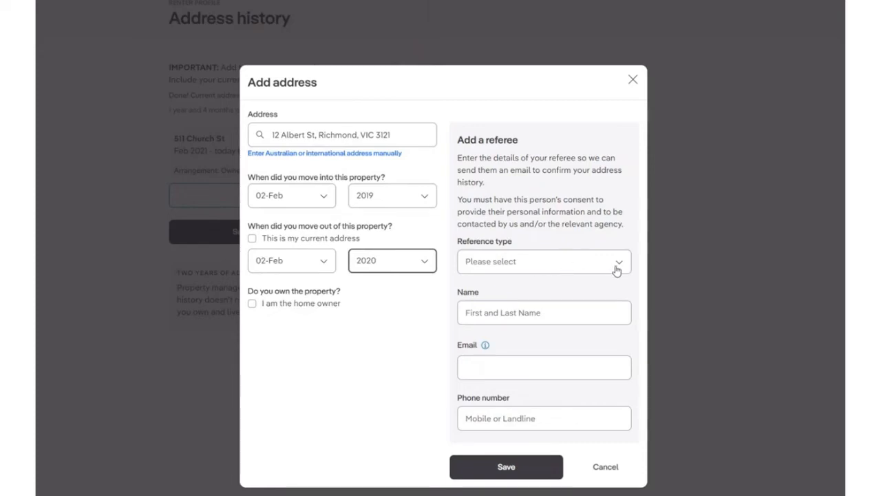
{"action": "left_click", "coordinate": [542, 261]}
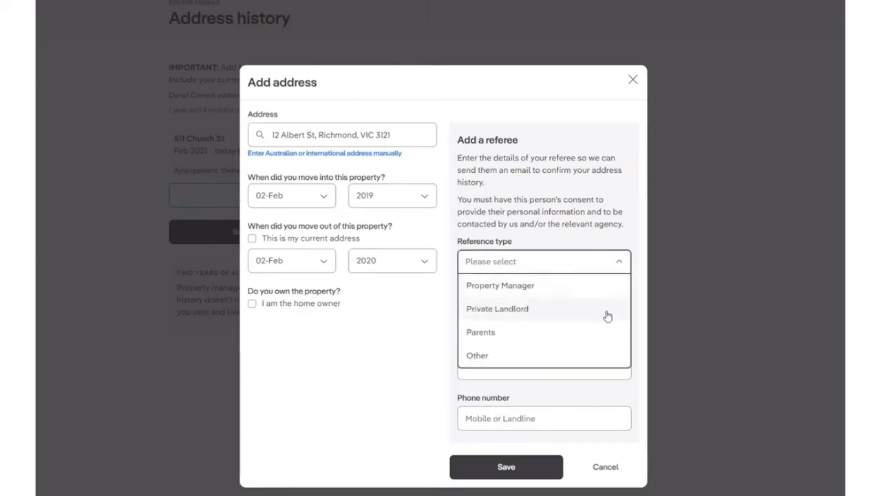
{"action": "mouse_move", "coordinate": [606, 289]}
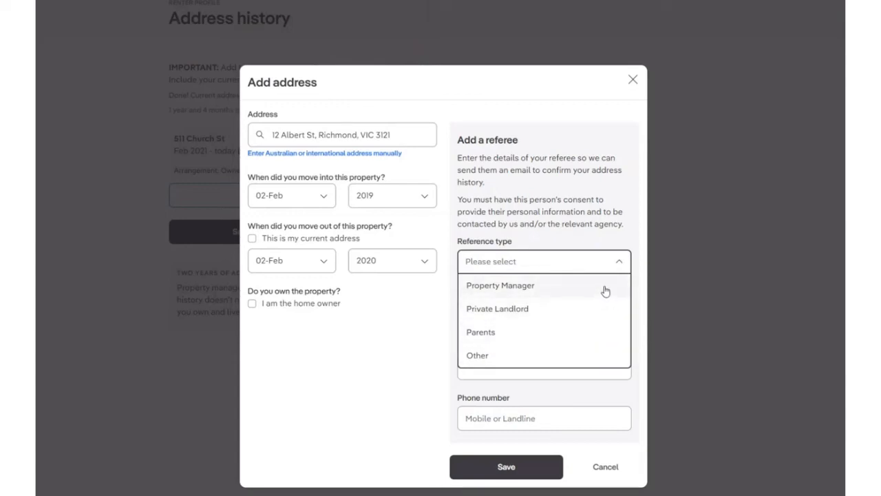
{"action": "left_click", "coordinate": [501, 285]}
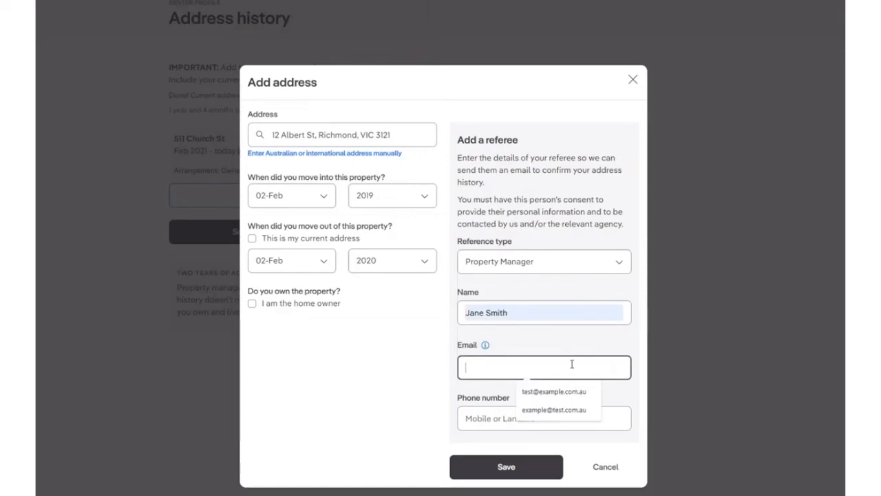
{"action": "left_click", "coordinate": [553, 390]}
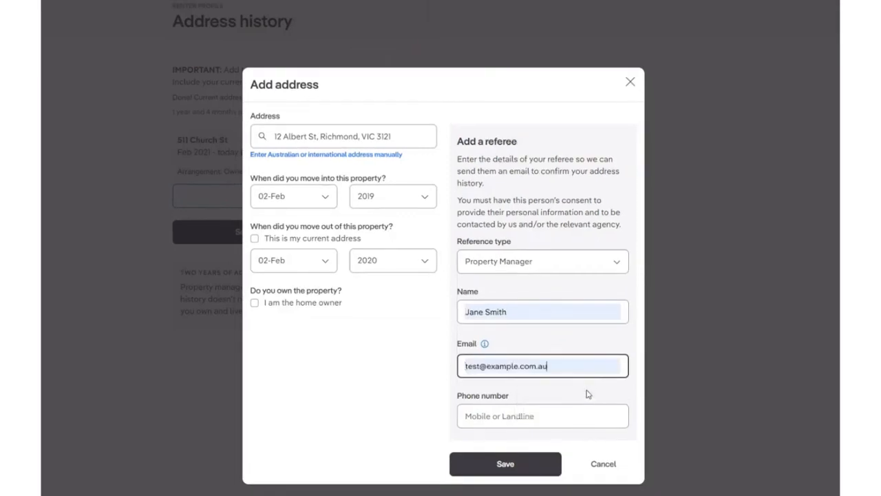
{"action": "type", "text": "0404000000"}
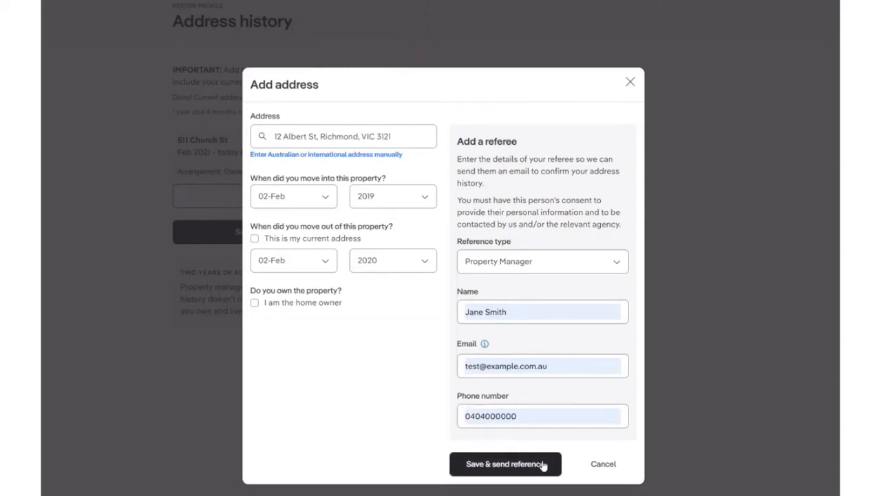
{"action": "mouse_move", "coordinate": [548, 468]}
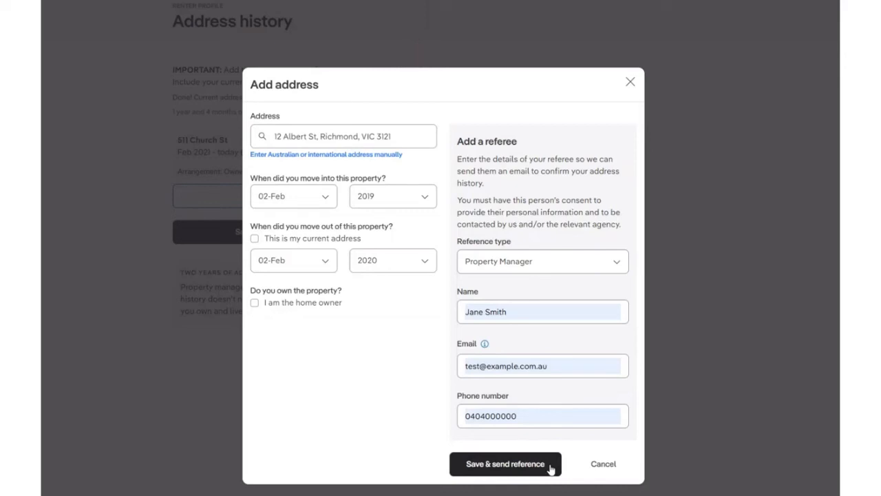
{"action": "left_click", "coordinate": [505, 462]}
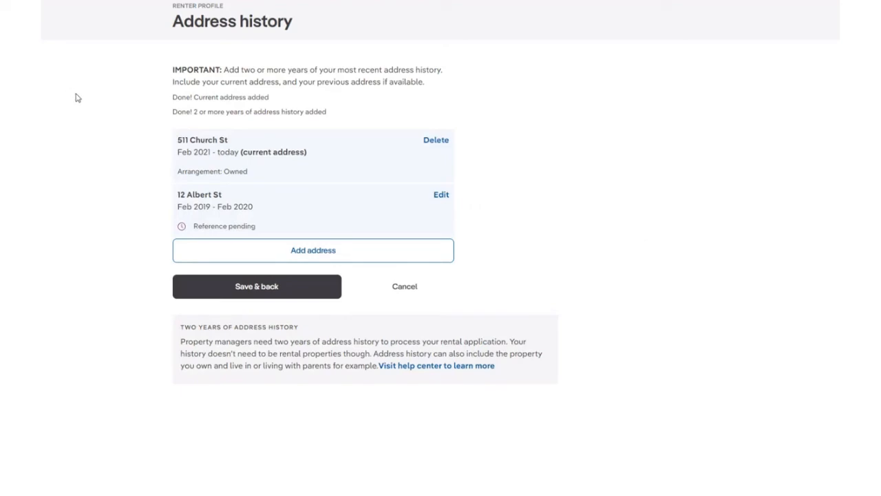
{"action": "mouse_move", "coordinate": [168, 119]}
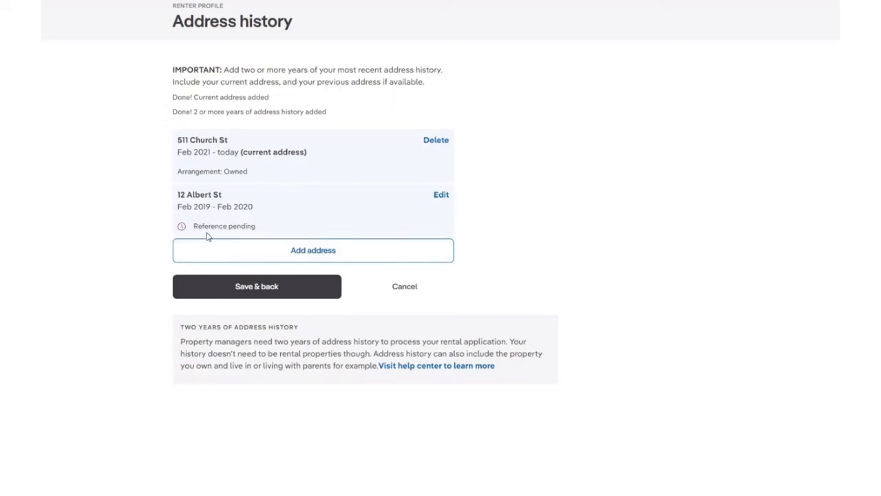
{"action": "mouse_move", "coordinate": [241, 234]}
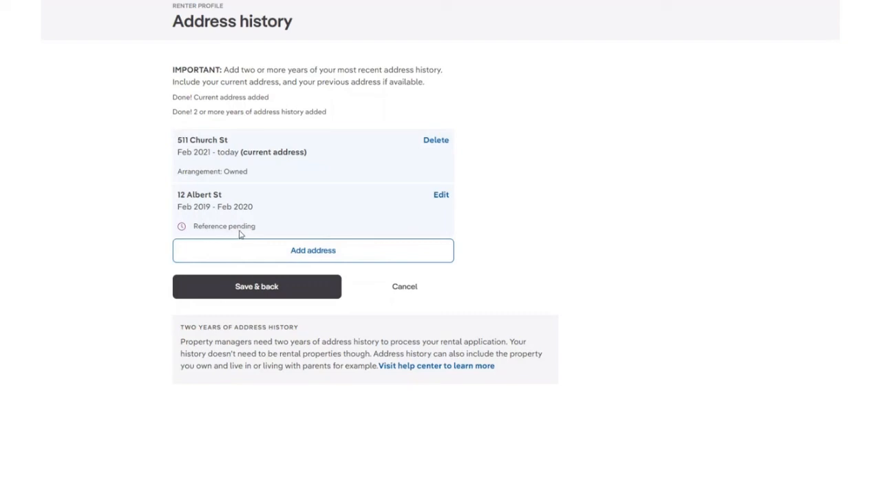
{"action": "mouse_move", "coordinate": [231, 236]}
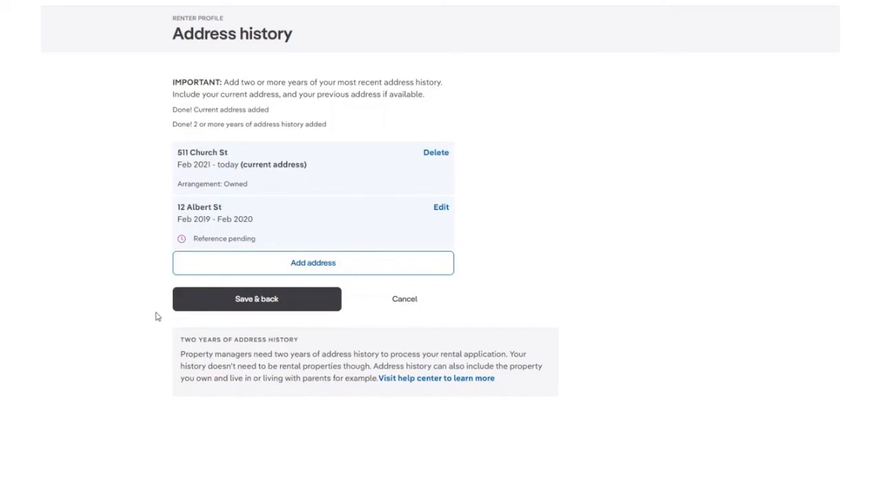
{"action": "mouse_move", "coordinate": [161, 319]}
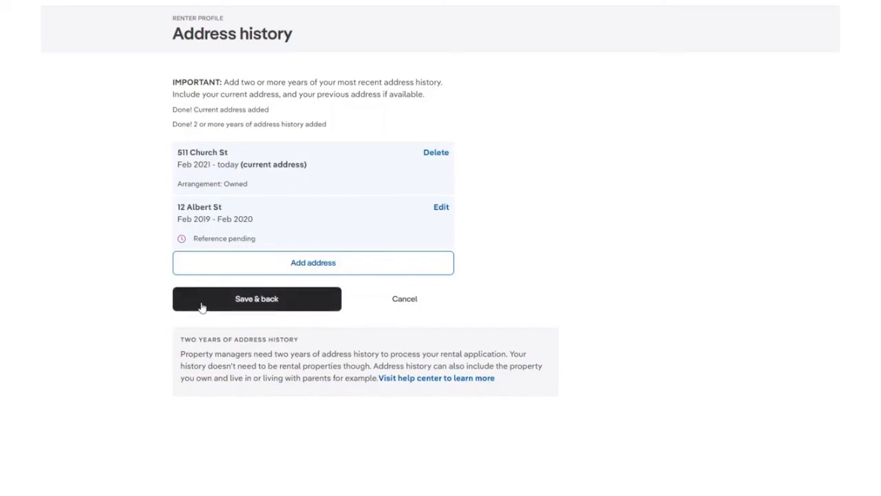
Step: Save the two-address history and return to the Renter Profile overview
{"action": "left_click", "coordinate": [256, 297]}
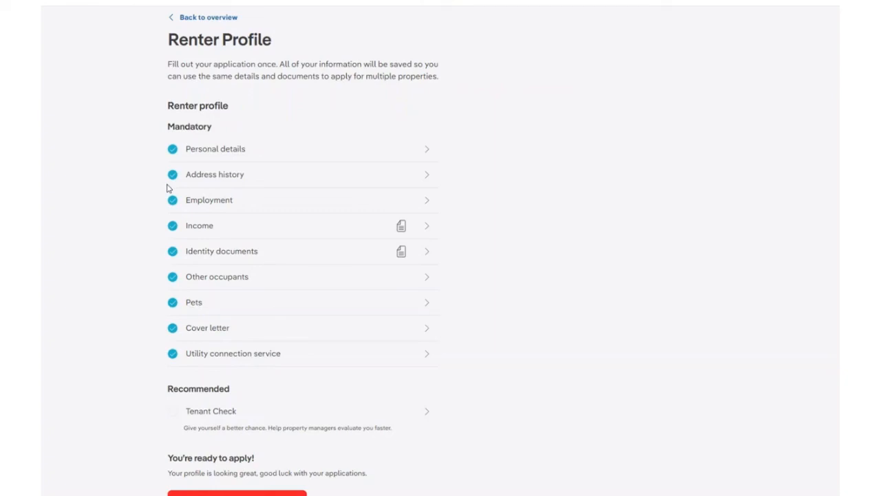
{"action": "mouse_move", "coordinate": [168, 188]}
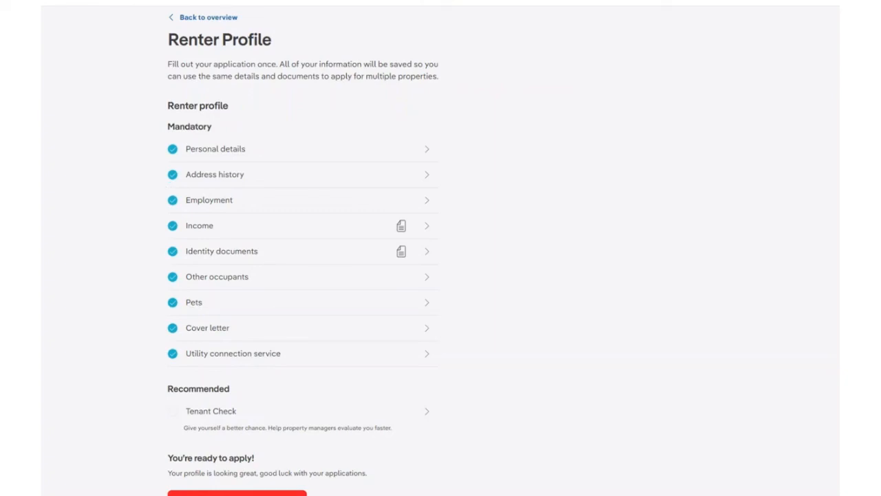